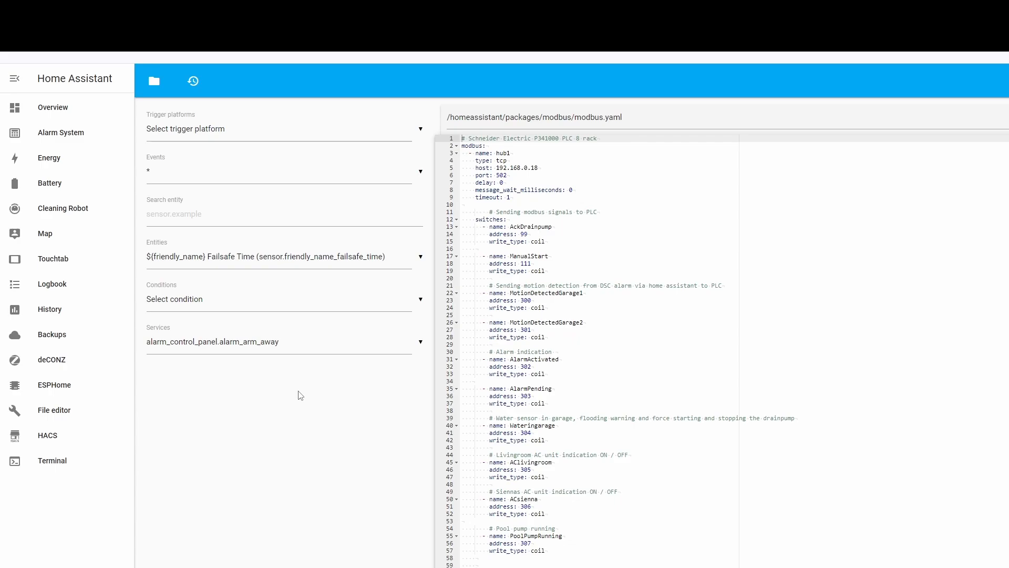
mouse_move(210, 496)
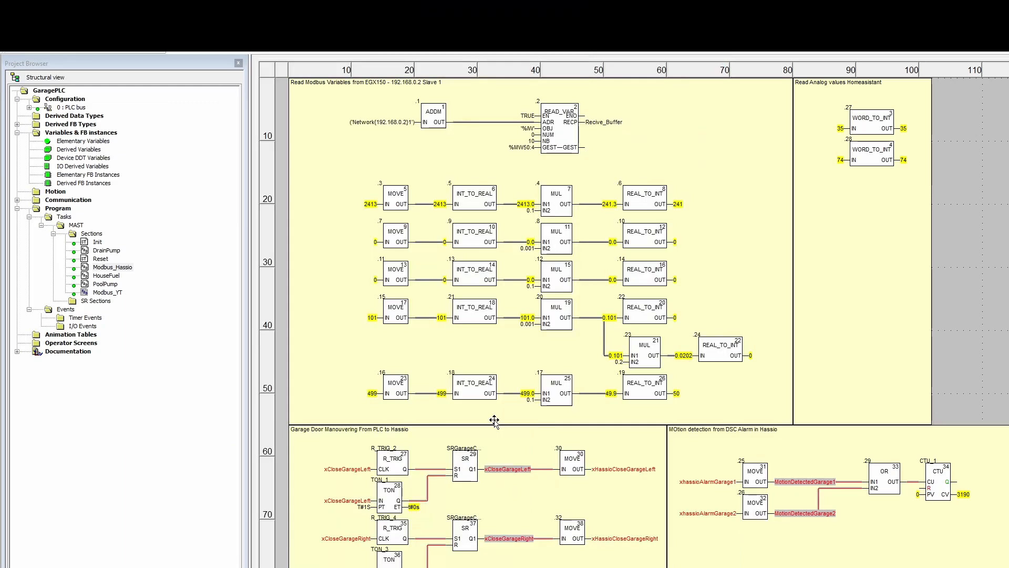
mouse_move(513, 417)
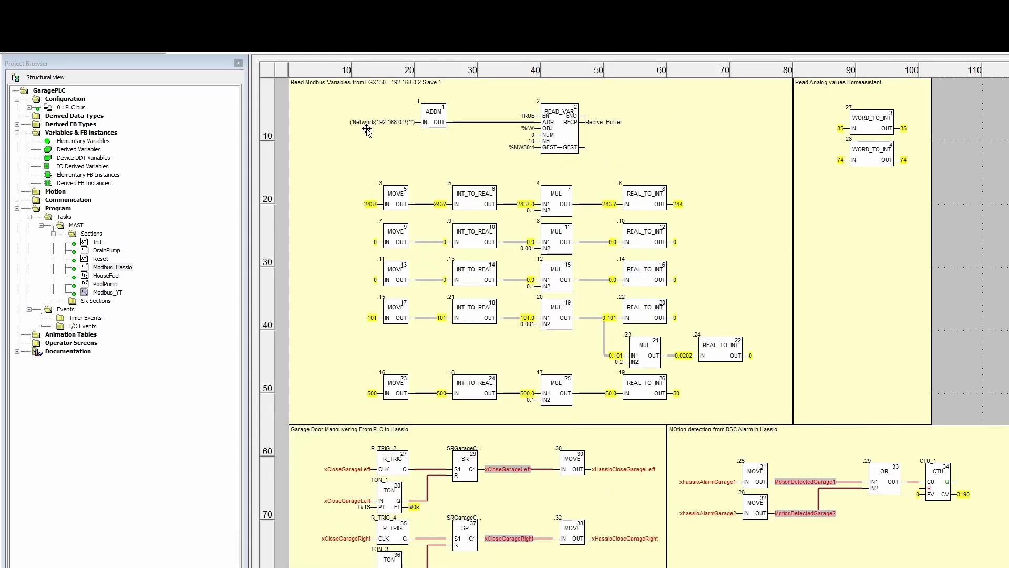
mouse_move(408, 130)
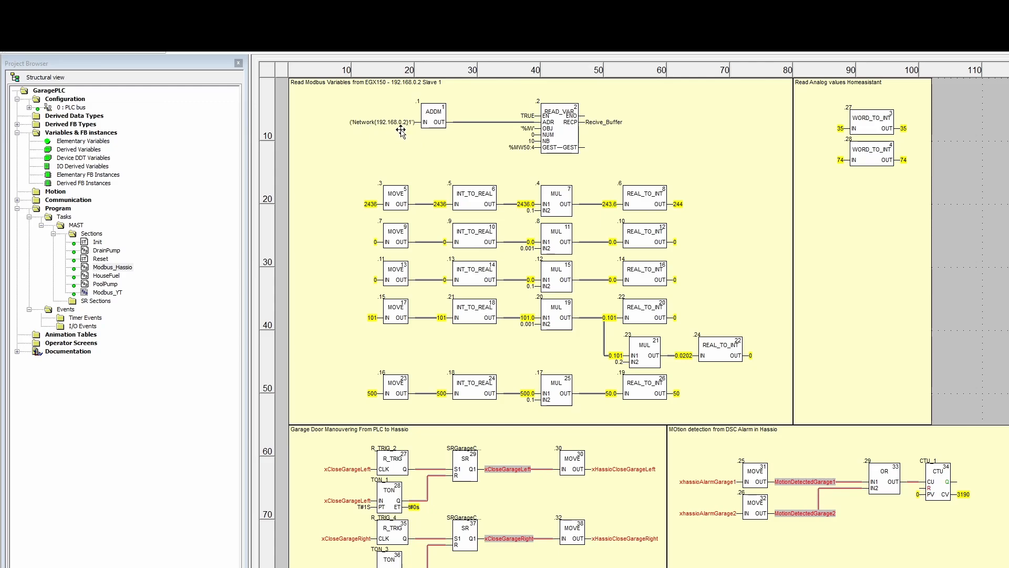
mouse_move(410, 130)
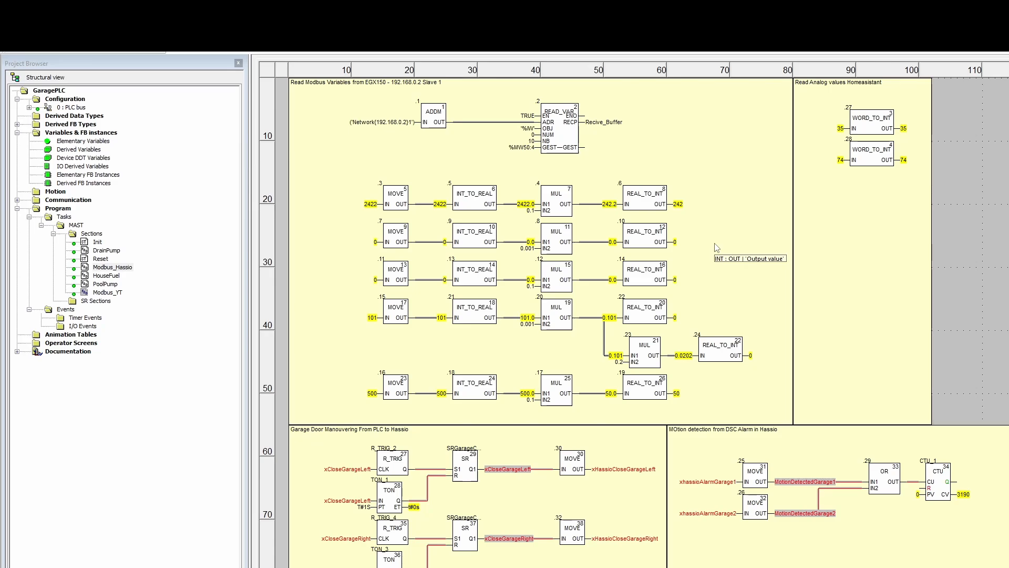
mouse_move(718, 247)
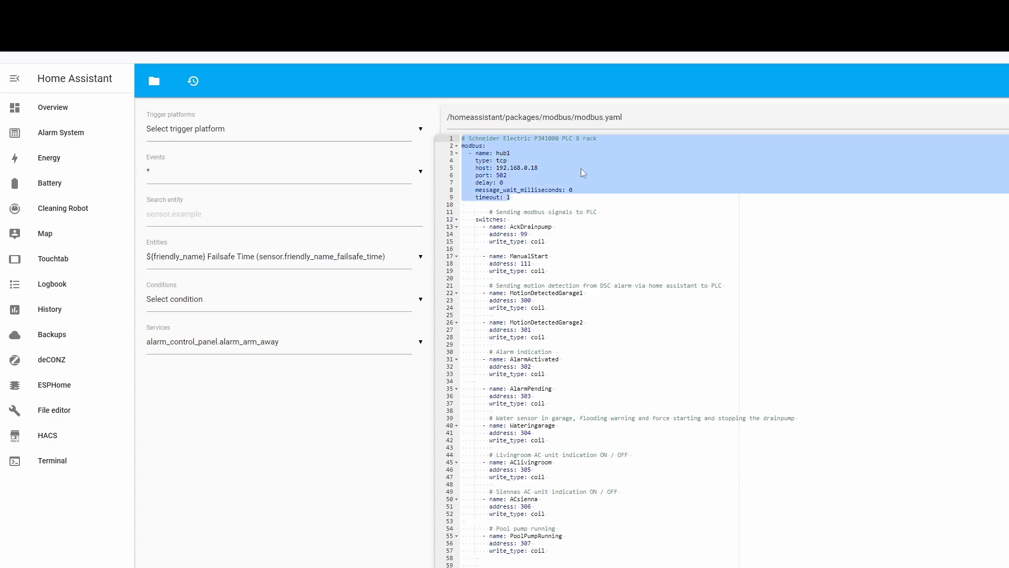
Scroll modbus.yaml past the switches section down to the PLC sensor definitions.
left_click(539, 168)
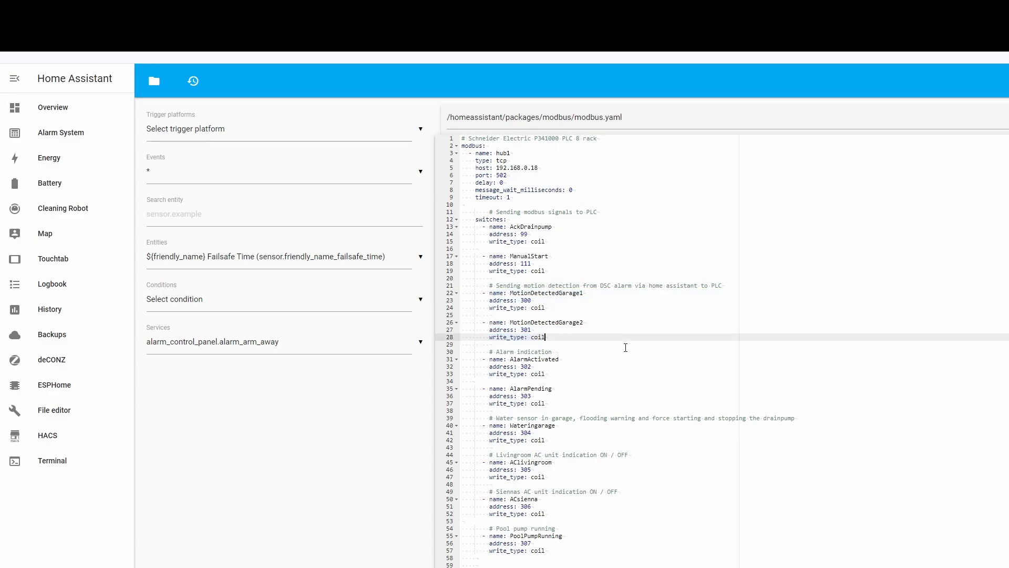
mouse_move(623, 430)
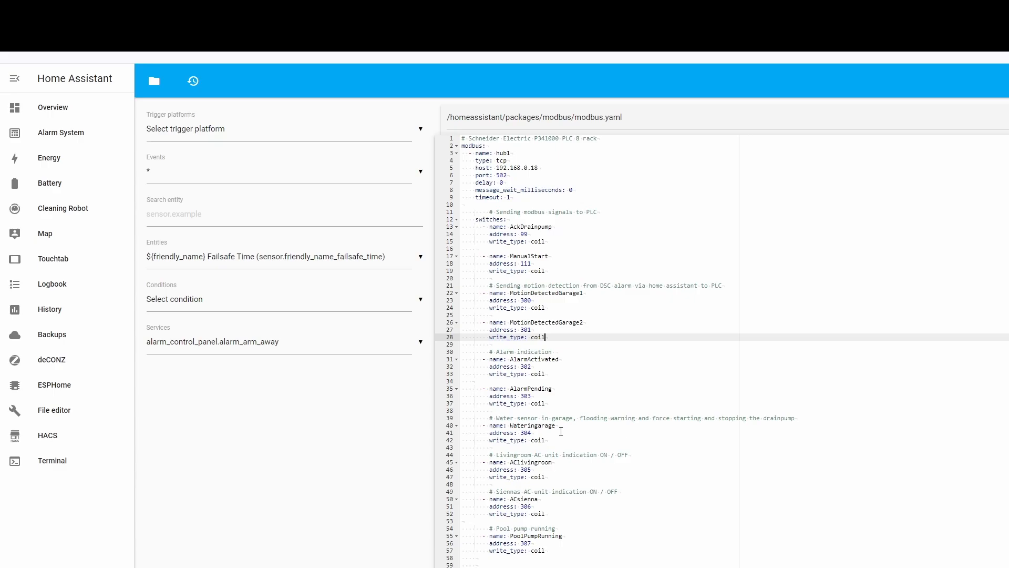
mouse_move(569, 440)
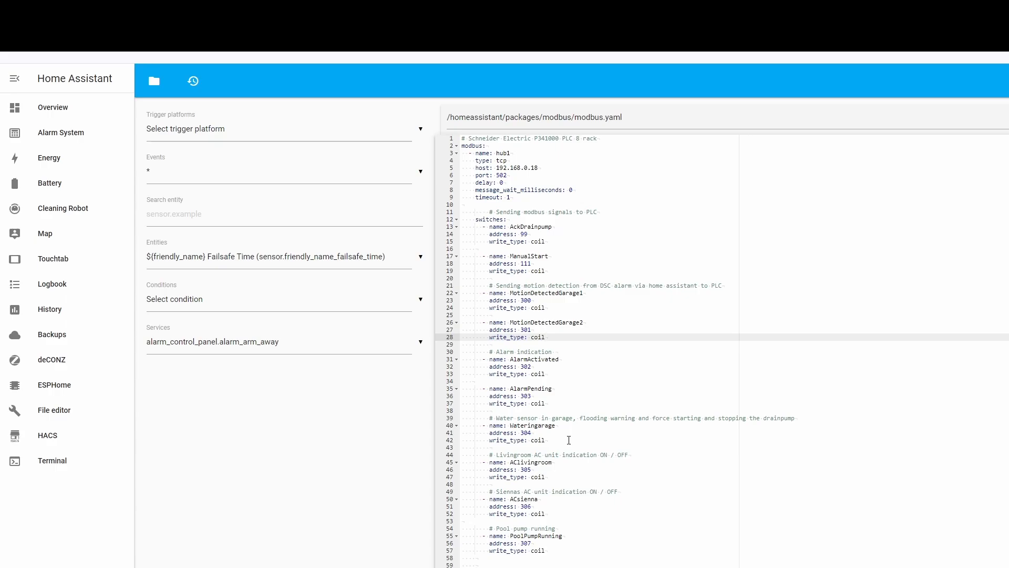
mouse_move(580, 457)
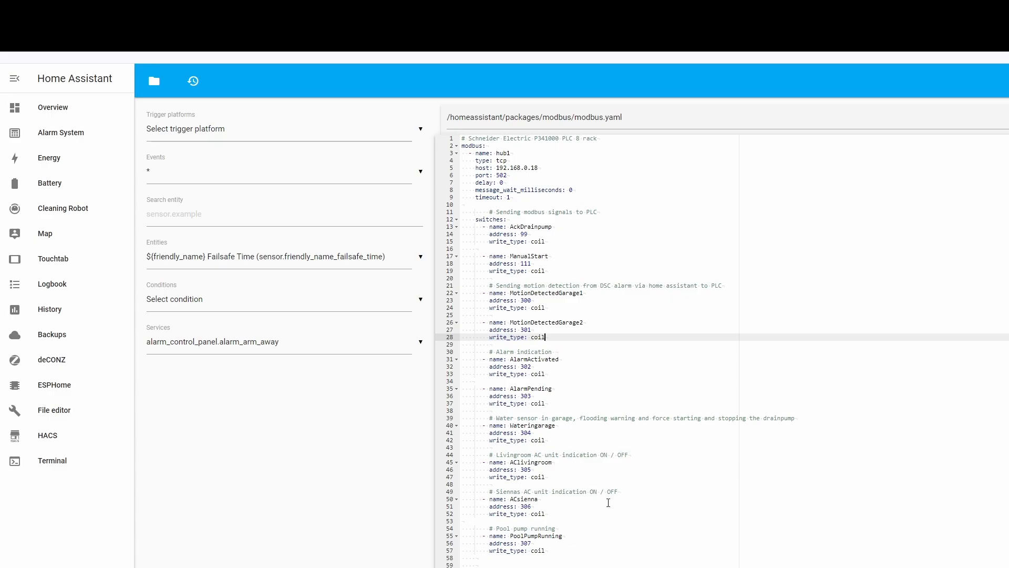
scroll("down", 3)
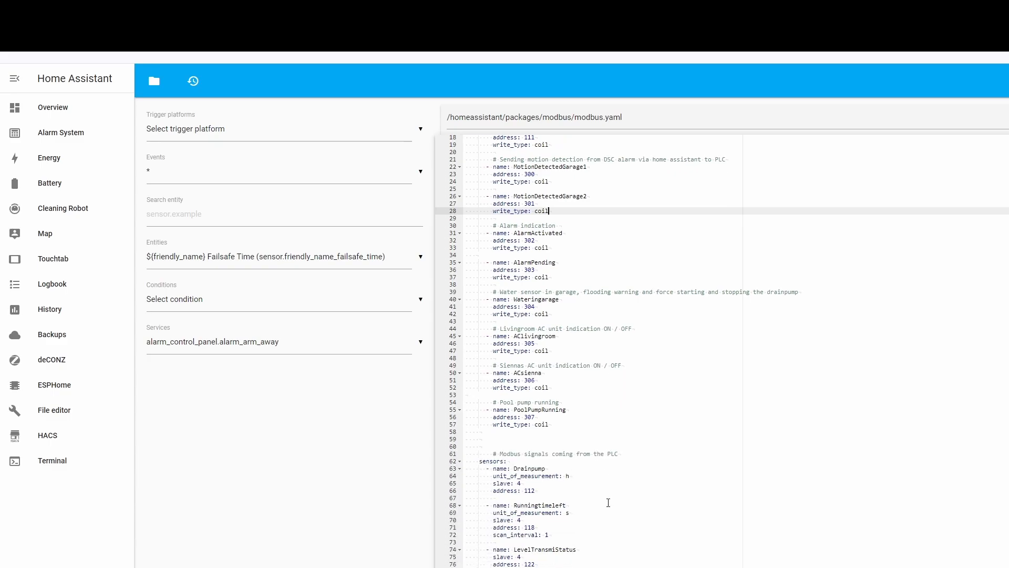
scroll("down", 3)
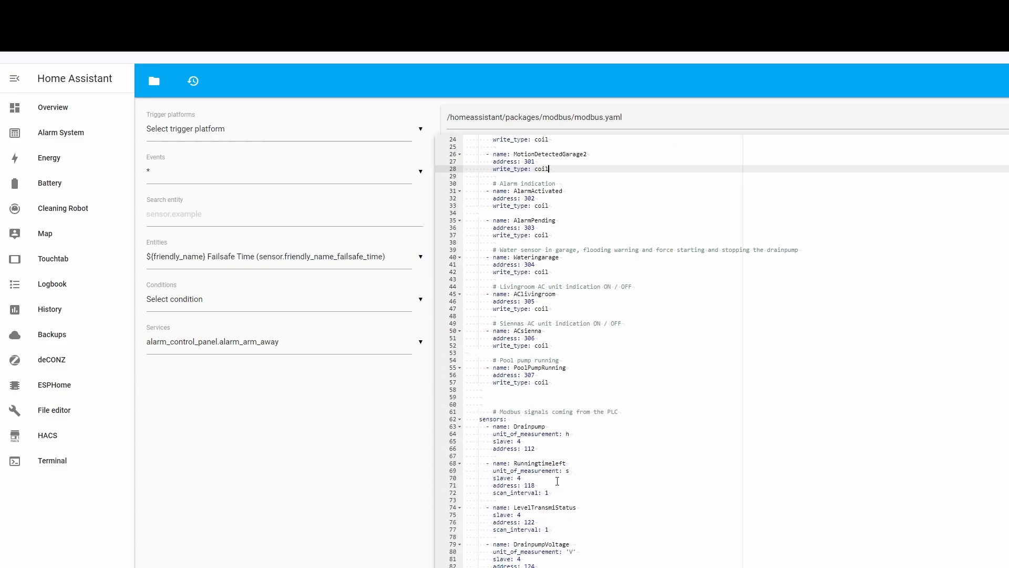
scroll("down", 3)
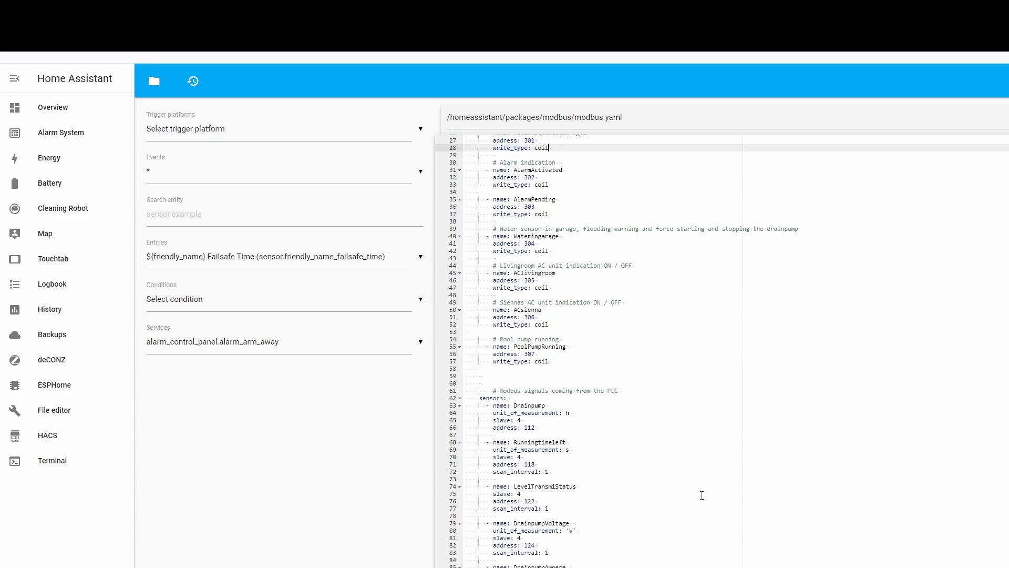
scroll("down", 3)
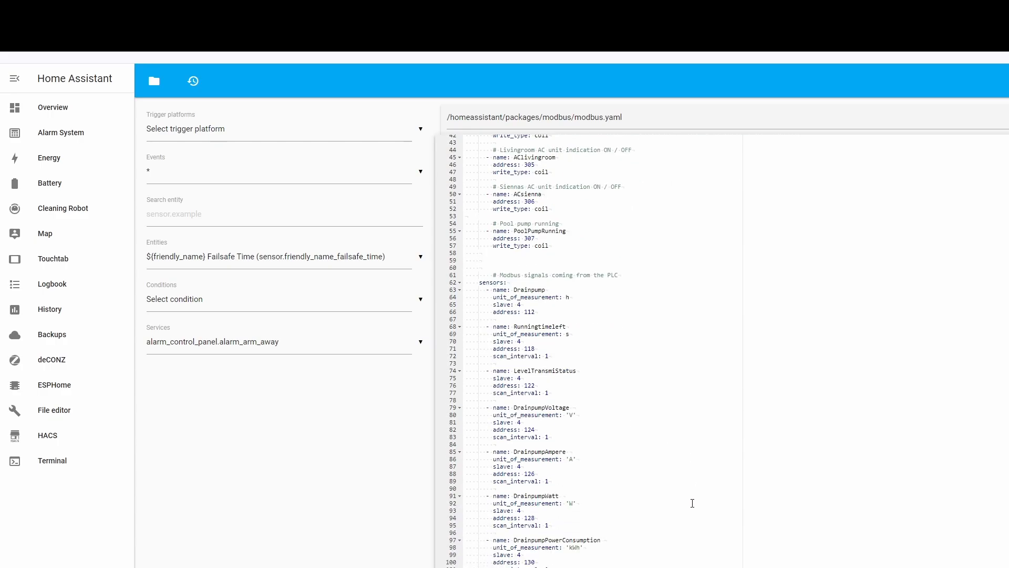
scroll("down", 3)
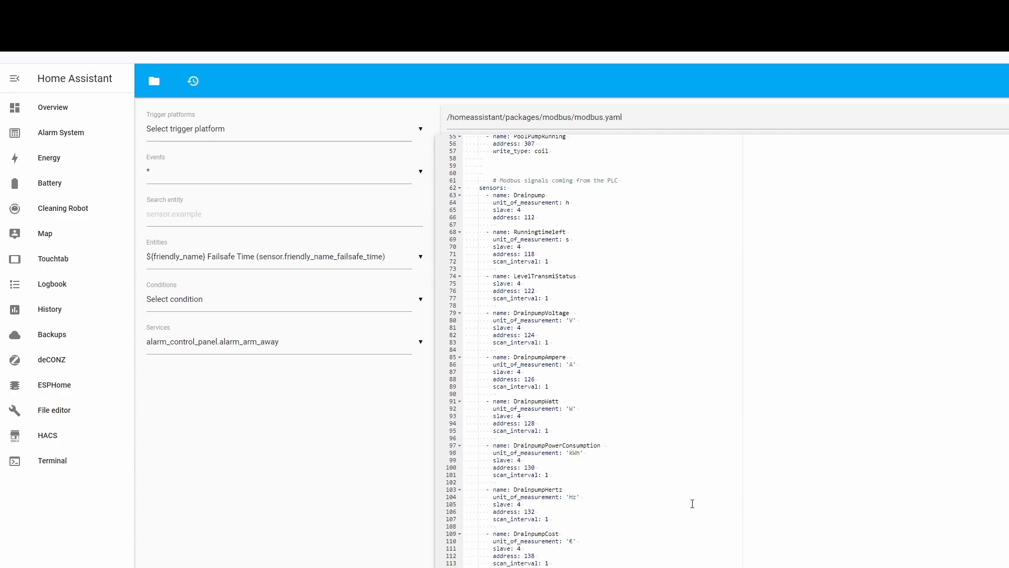
scroll("down", 3)
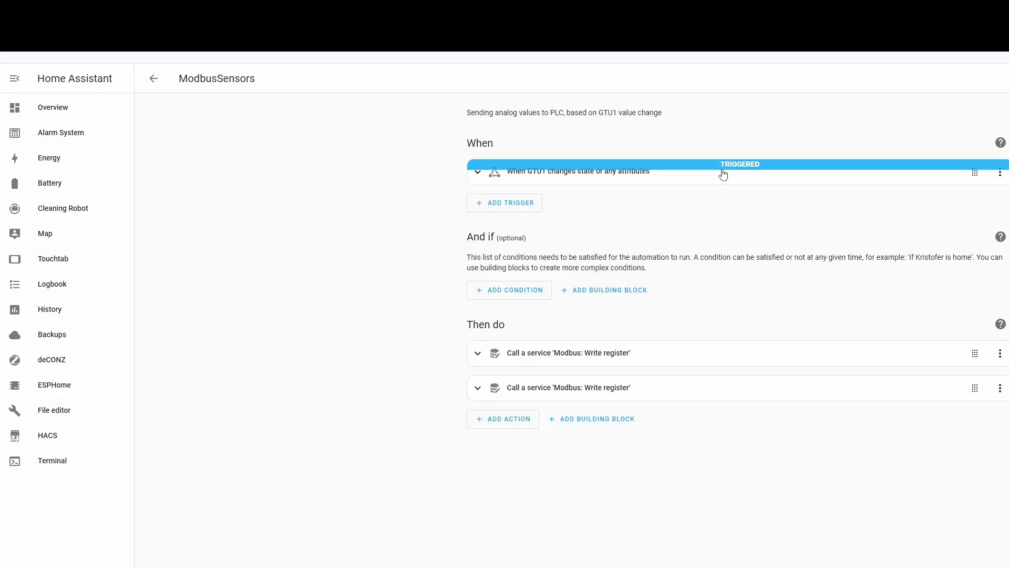
mouse_move(748, 176)
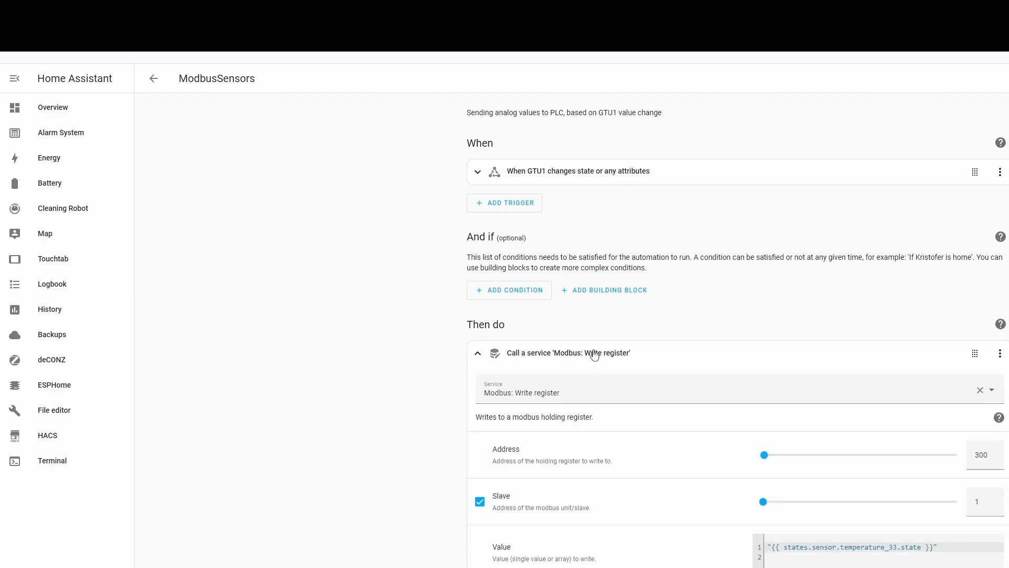
mouse_move(609, 364)
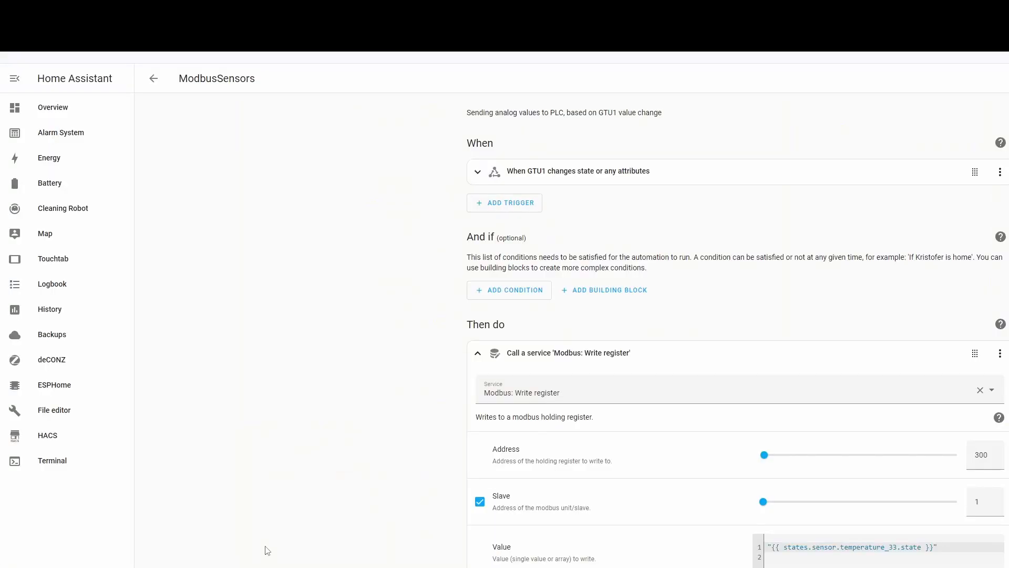
Fold the first write-register action, inspect the second targeting register 302 on slave 1, then fold it.
left_click(477, 353)
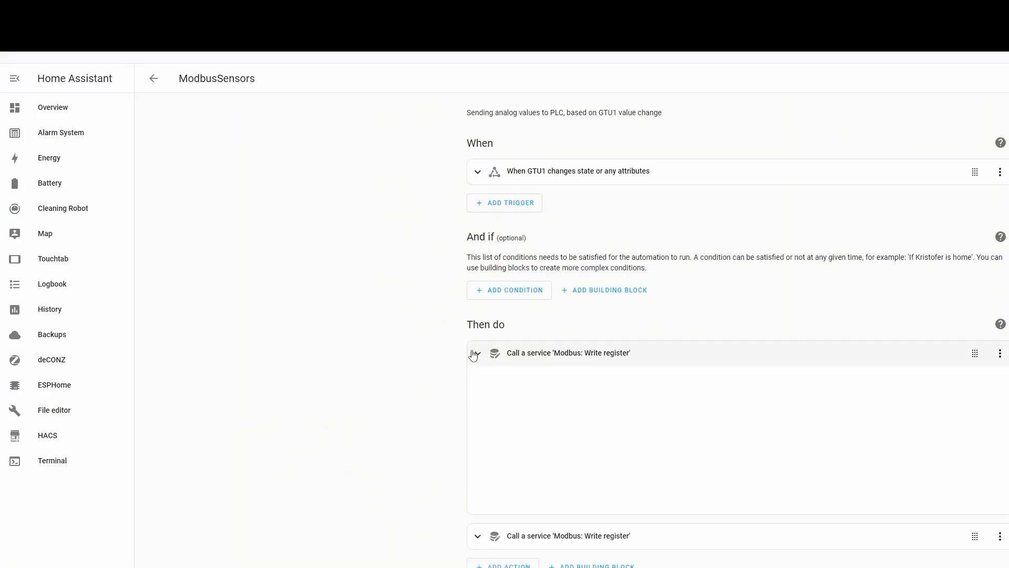
left_click(477, 353)
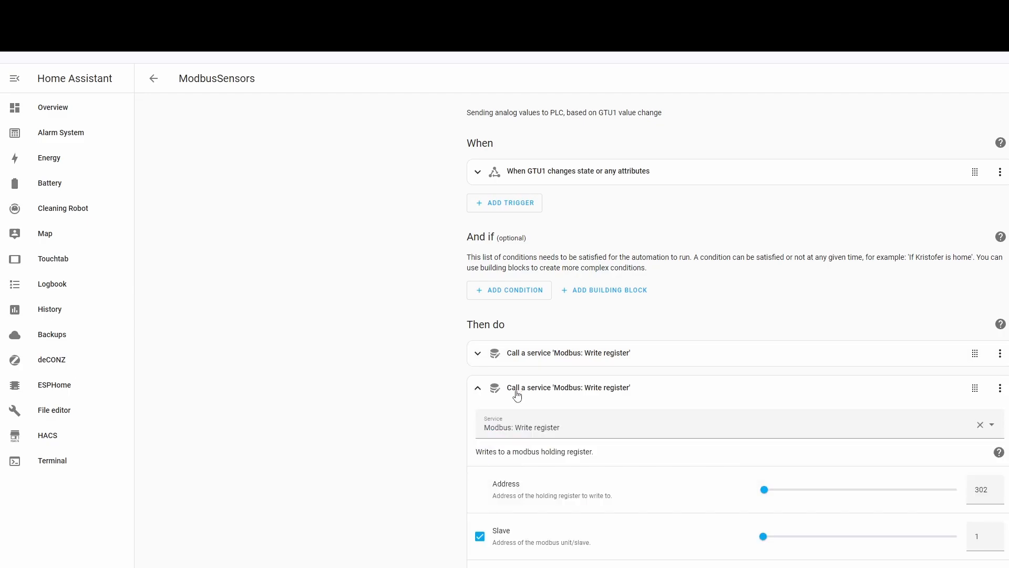
mouse_move(763, 469)
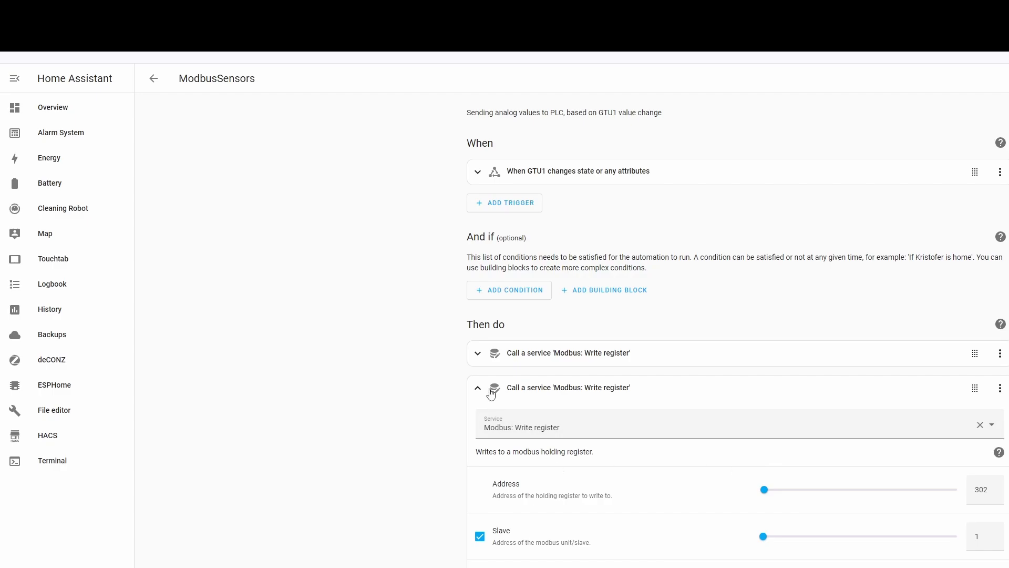
left_click(477, 387)
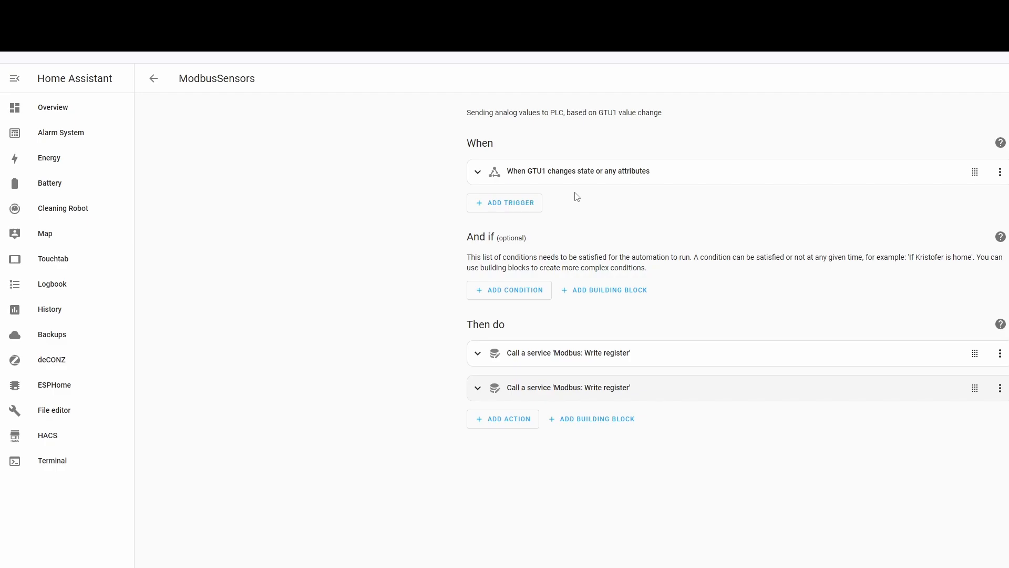
mouse_move(469, 191)
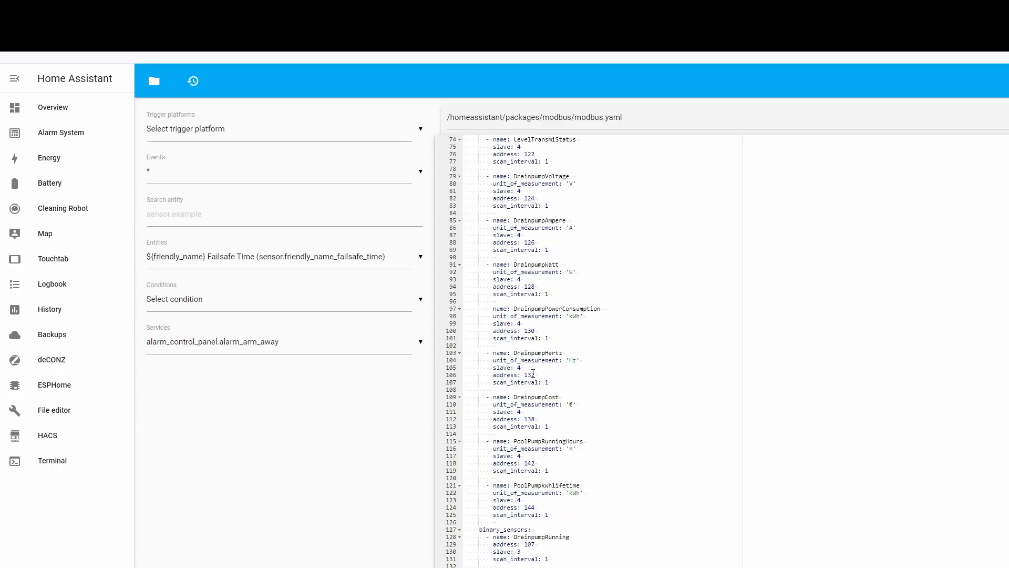
mouse_move(228, 553)
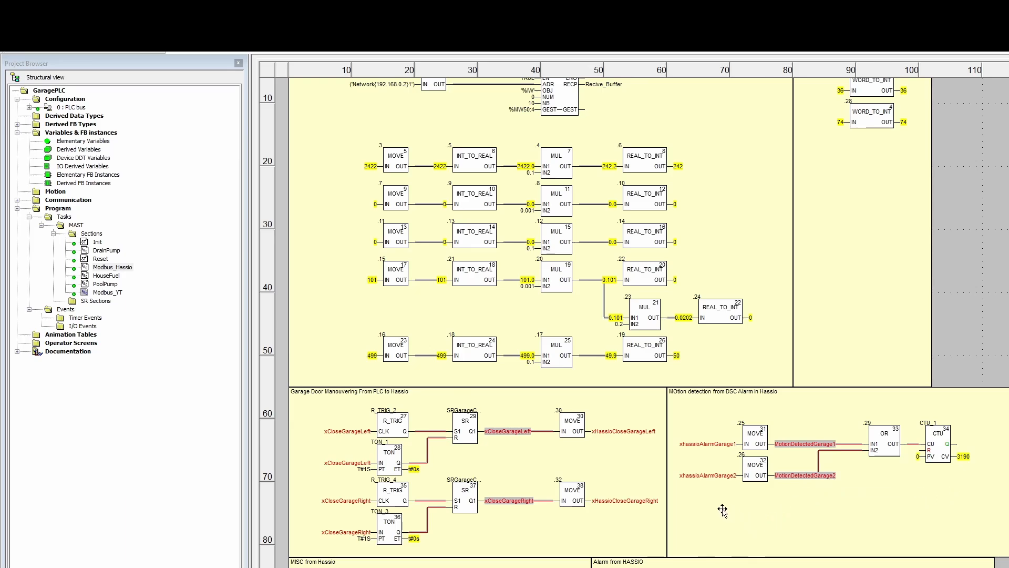
mouse_move(677, 477)
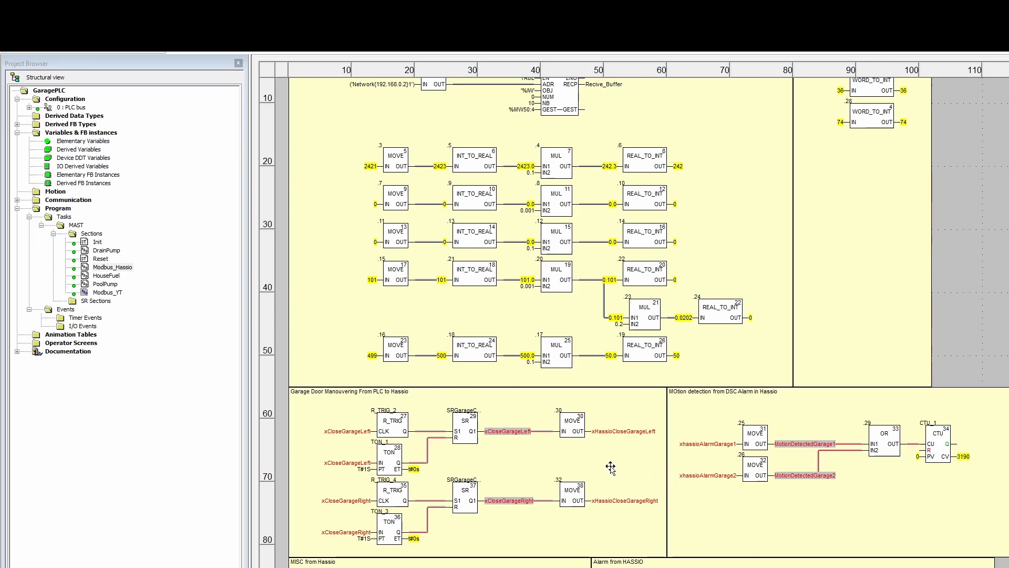
Scroll the Modbus_Hassio FBD section to the MISC and Alarm from HASSIO blocks.
scroll("down", 3)
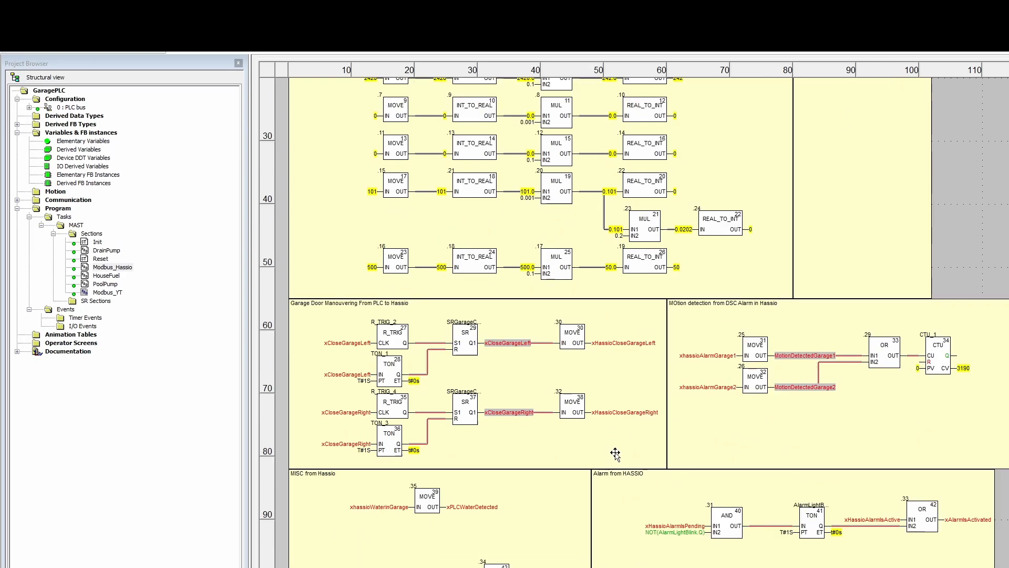